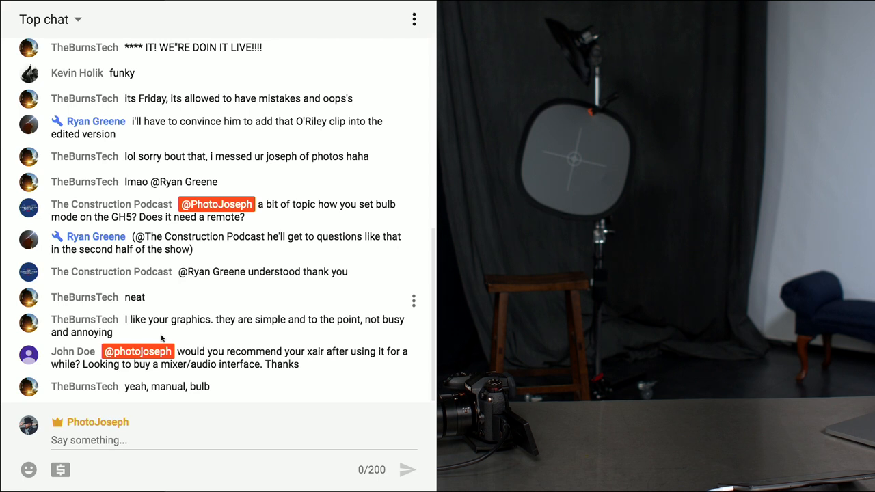
Open the USB Recorder panel listing the recorded tracks over the X AIR Edit mixer
scroll(down, 3)
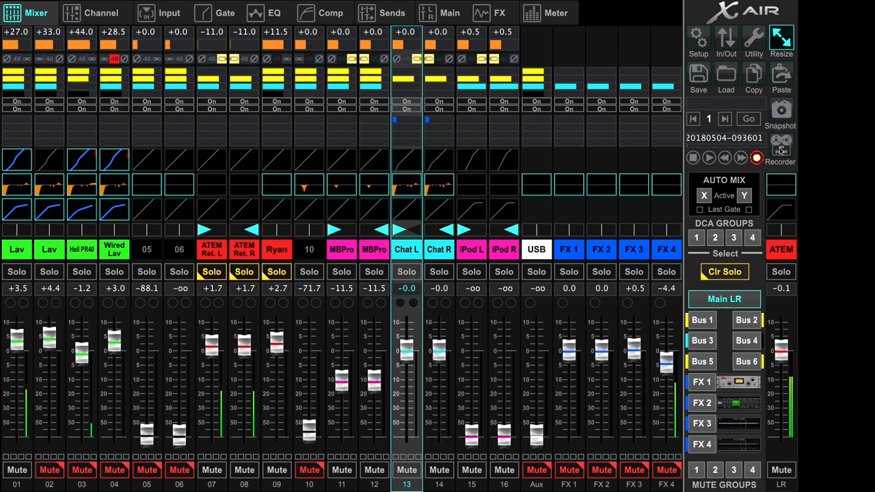
click(780, 146)
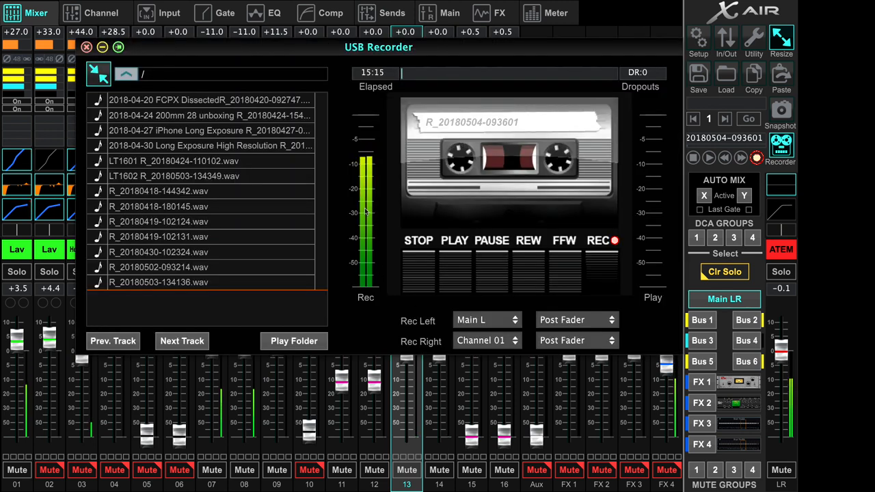